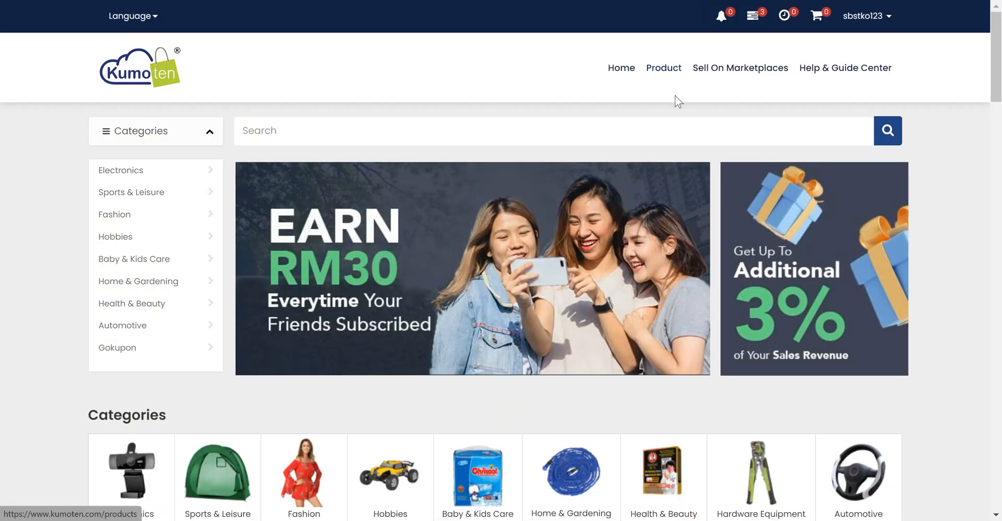
# Scroll down the home page to the Latest Dropship Products listing with the Nylon Fish Net
pyautogui.scroll(-3)
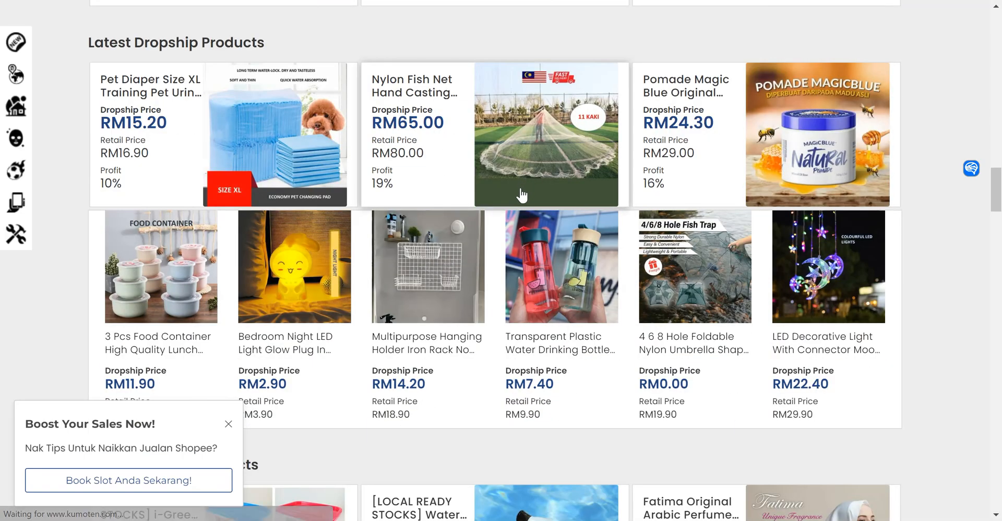
pyautogui.scroll(-3)
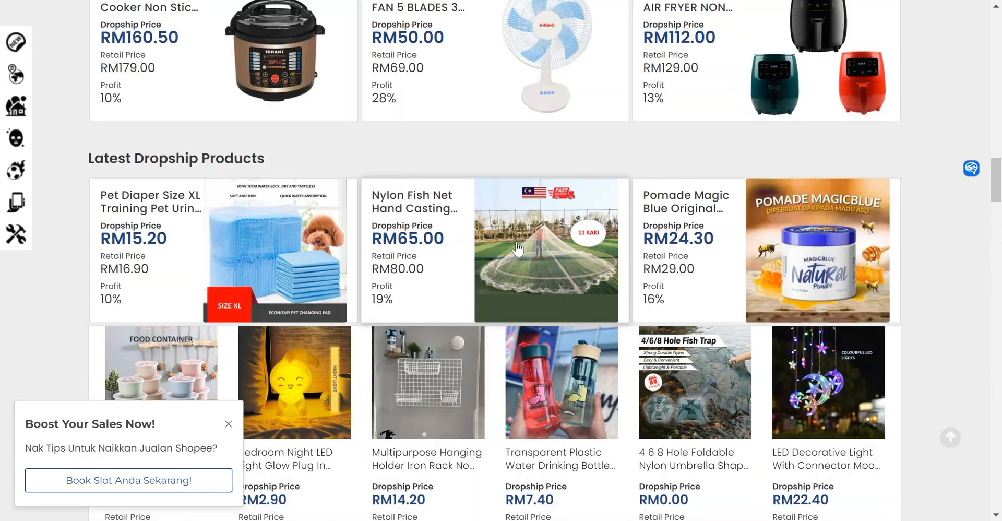
# Open the Nylon Fish Net product page, add it to MyStore, and continue to MyStore
pyautogui.click(546, 249)
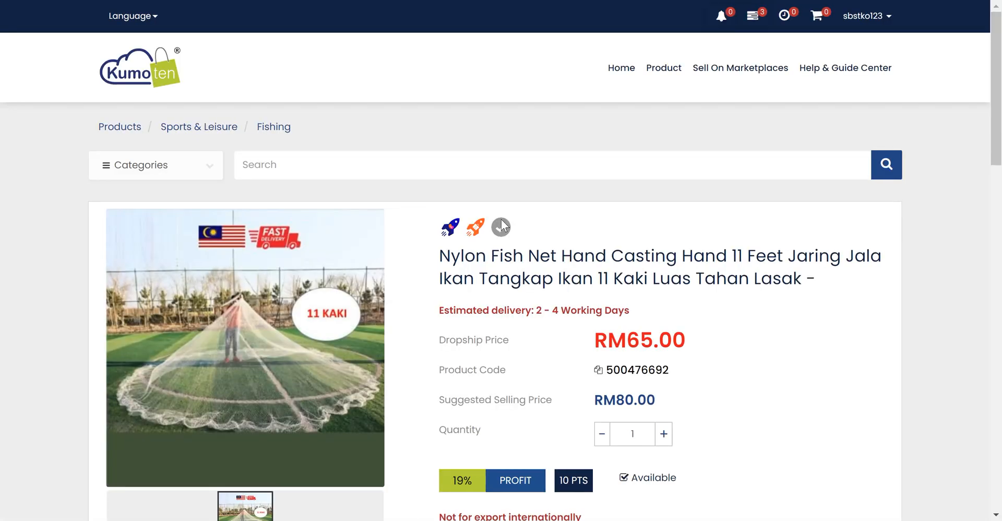
pyautogui.scroll(-3)
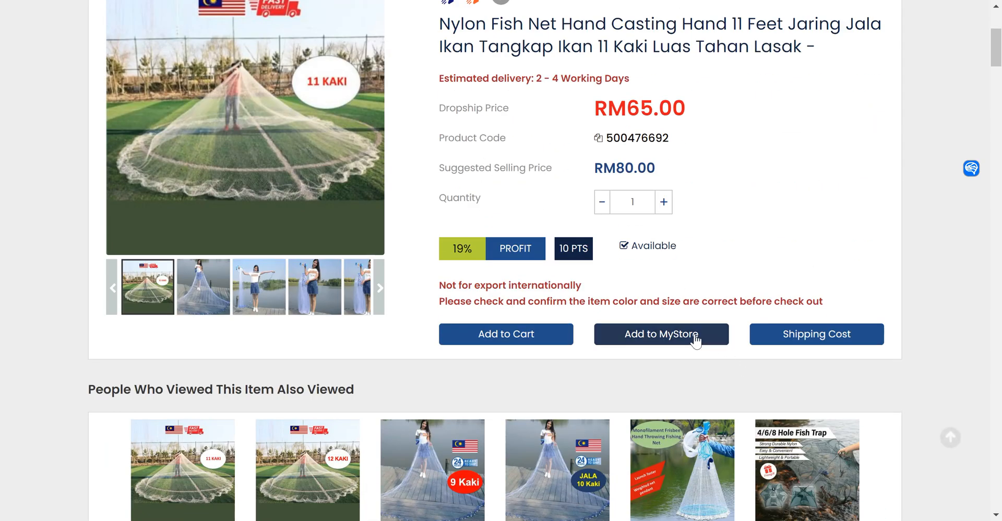
pyautogui.click(661, 334)
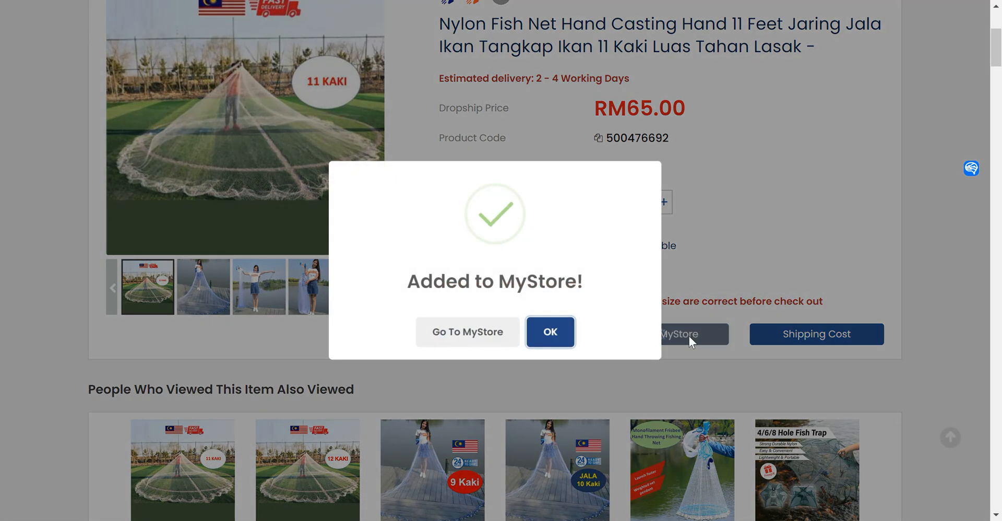
pyautogui.moveTo(623, 158)
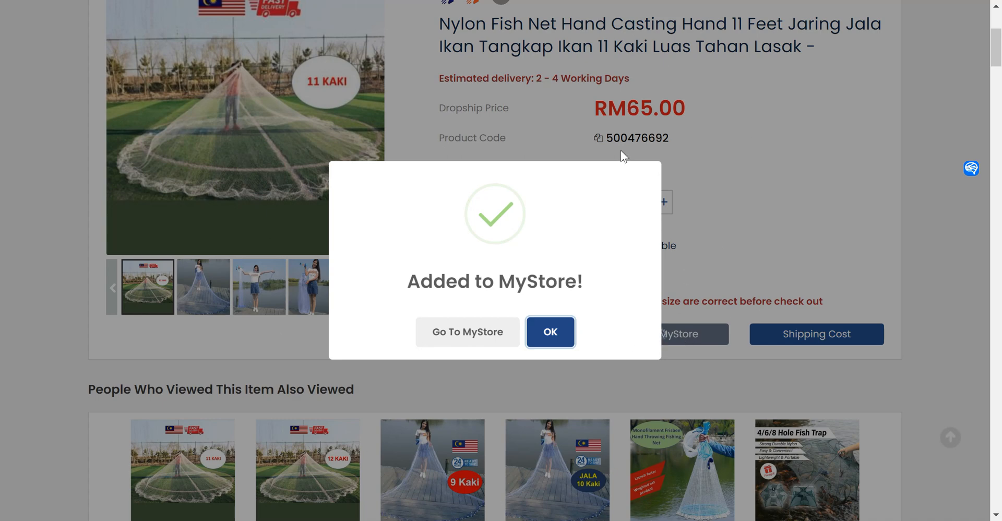
pyautogui.moveTo(286, 238)
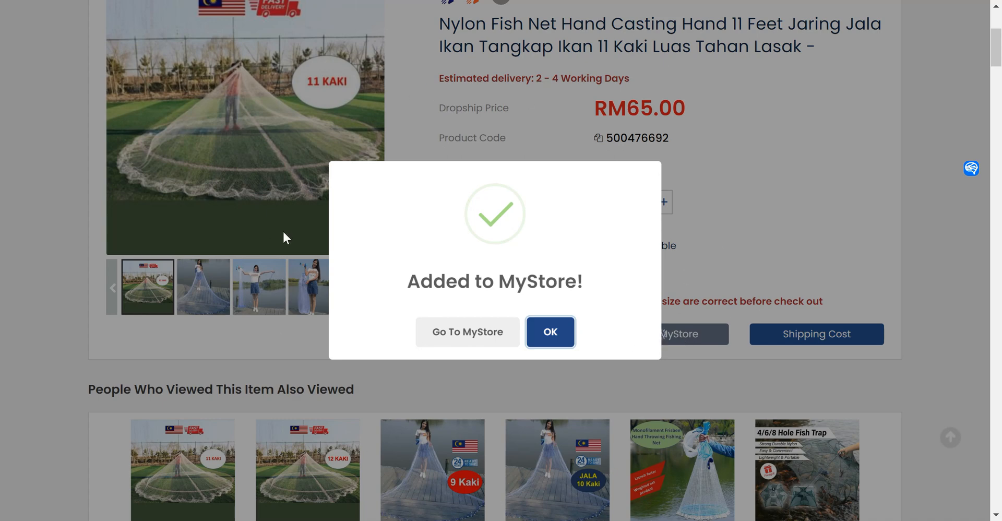
pyautogui.click(467, 332)
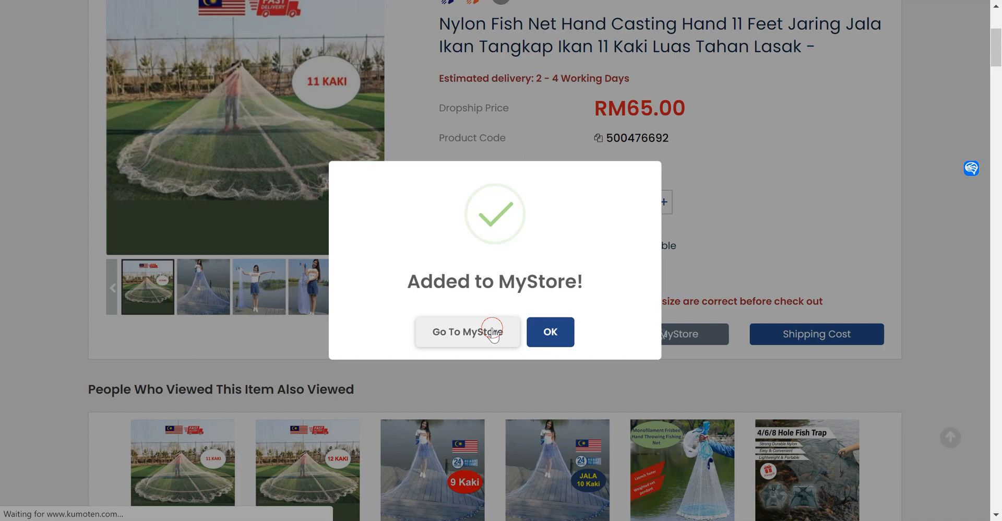
# Go to the My Store list and tick the Nylon Fish Net row (RM 80.00 RRP)
pyautogui.click(467, 332)
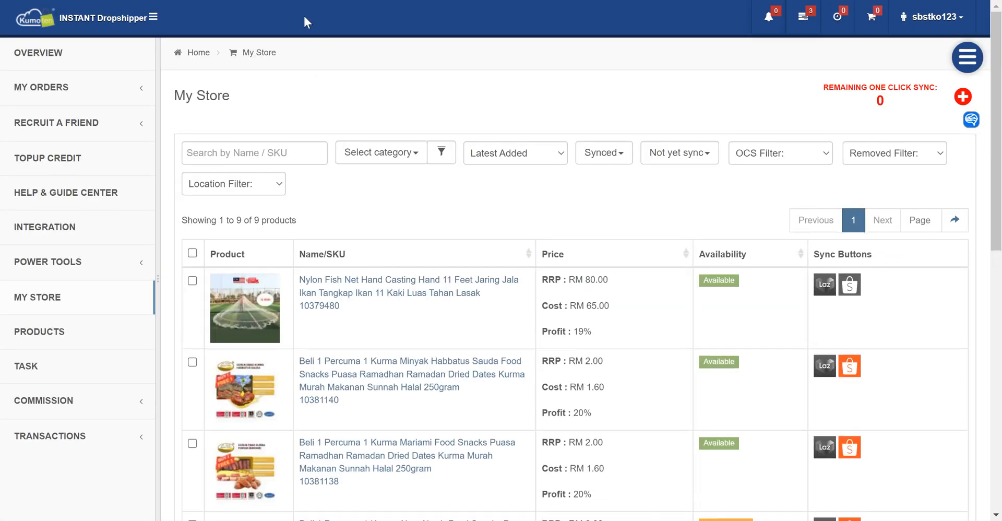
pyautogui.scroll(-3)
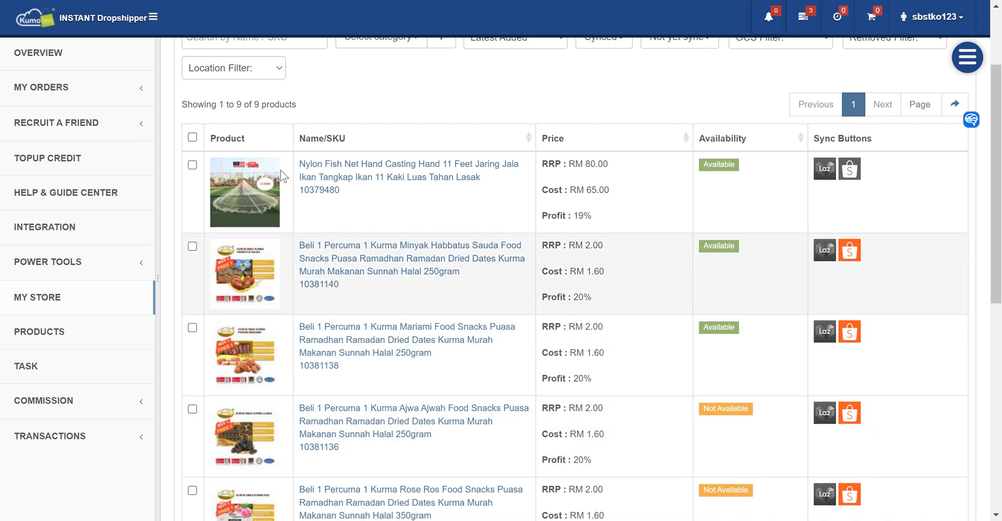
pyautogui.scroll(3)
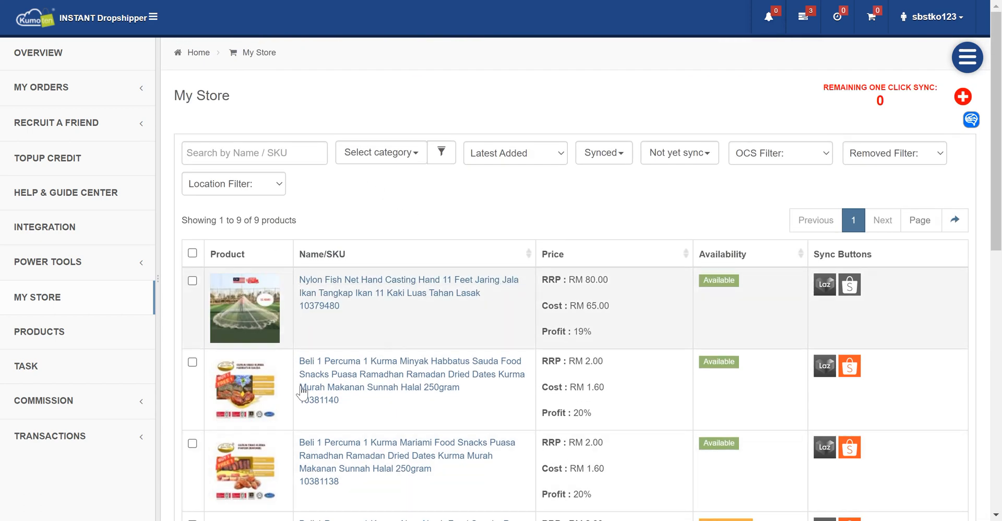
pyautogui.moveTo(202, 294)
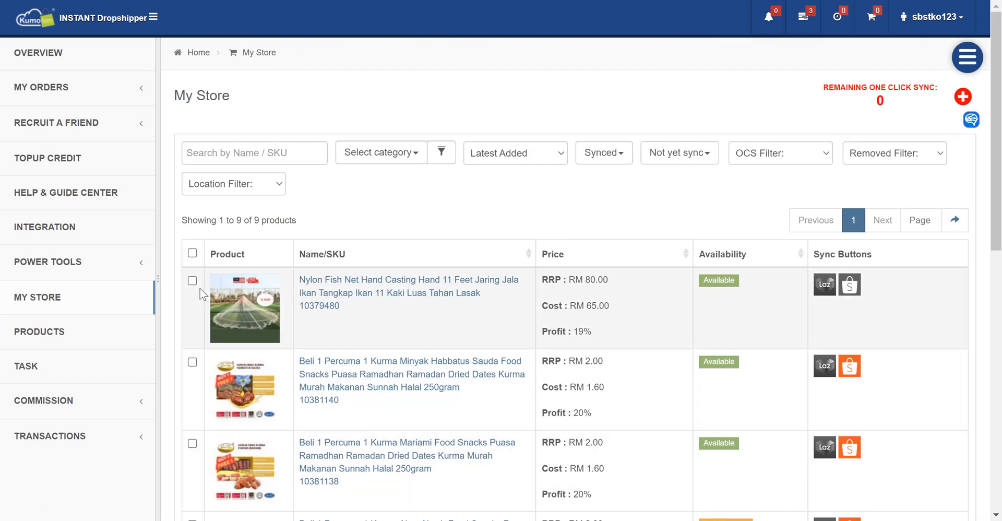
pyautogui.click(192, 281)
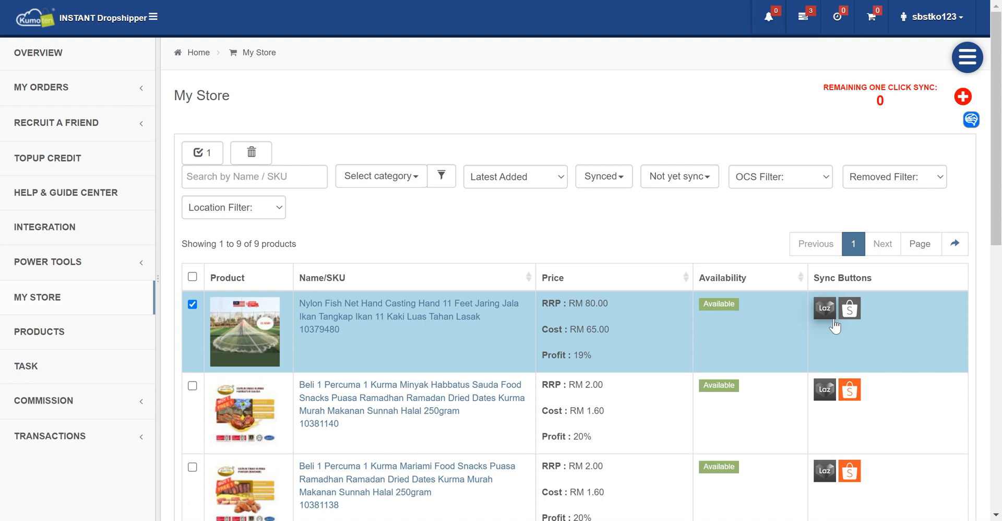
pyautogui.moveTo(849, 308)
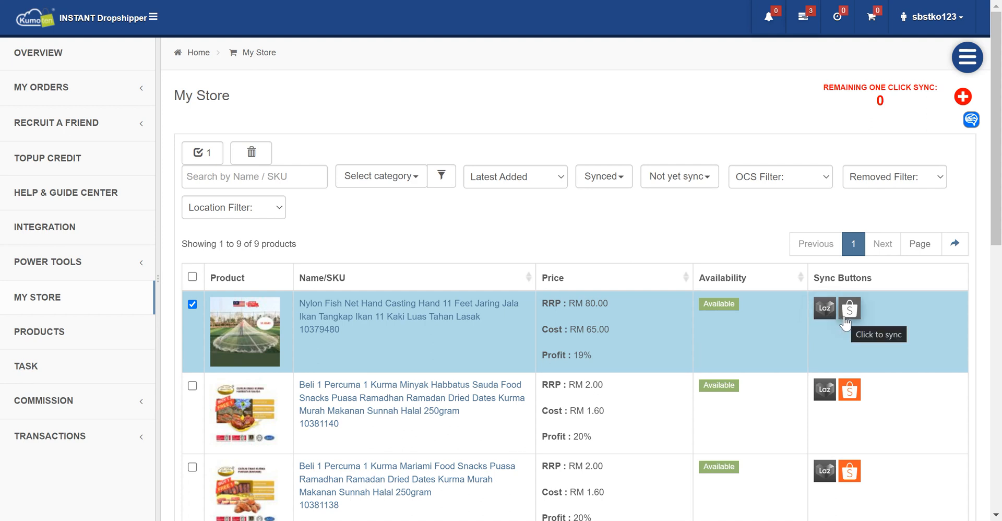
pyautogui.moveTo(850, 390)
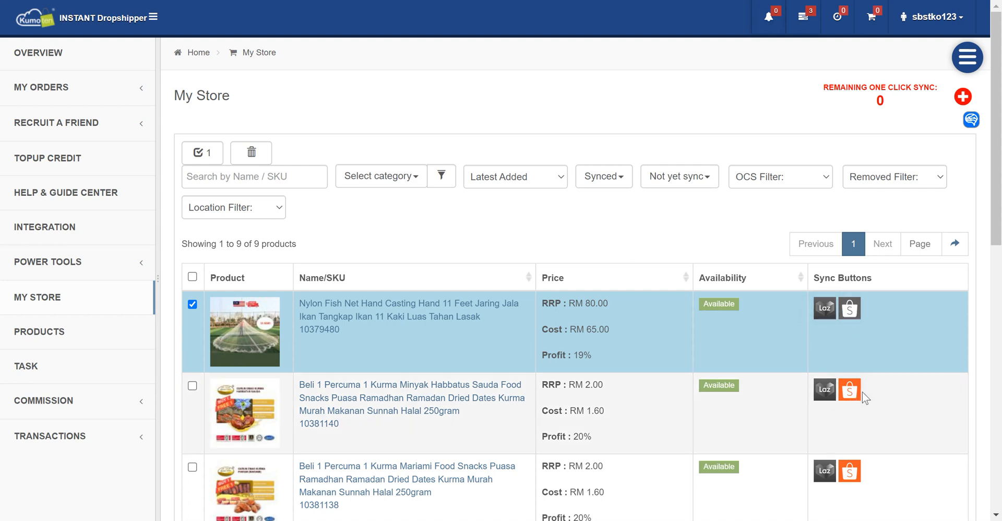
pyautogui.moveTo(866, 387)
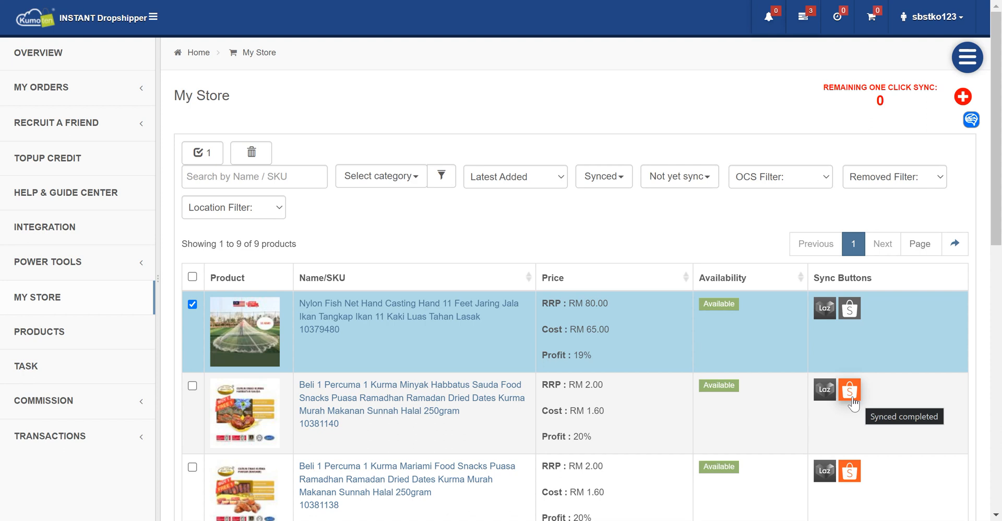
pyautogui.moveTo(868, 313)
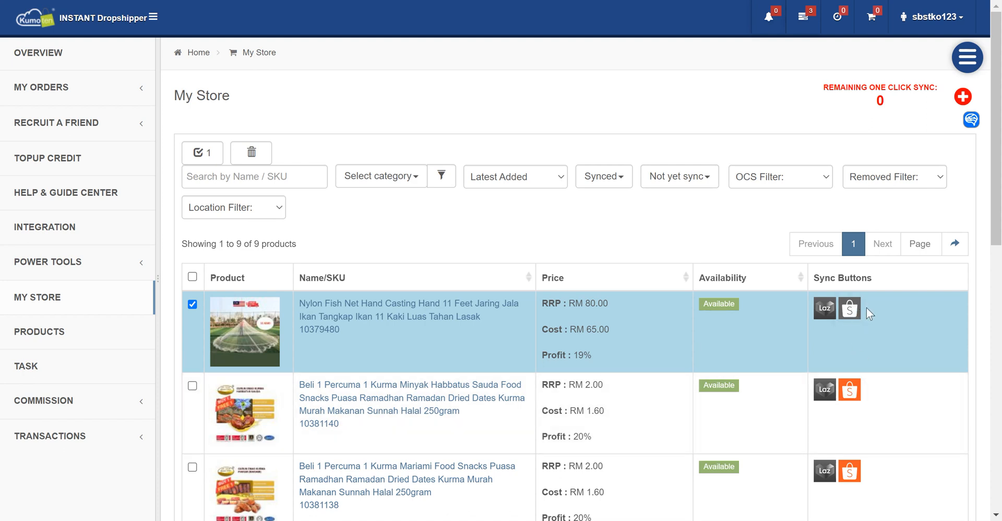
pyautogui.moveTo(849, 308)
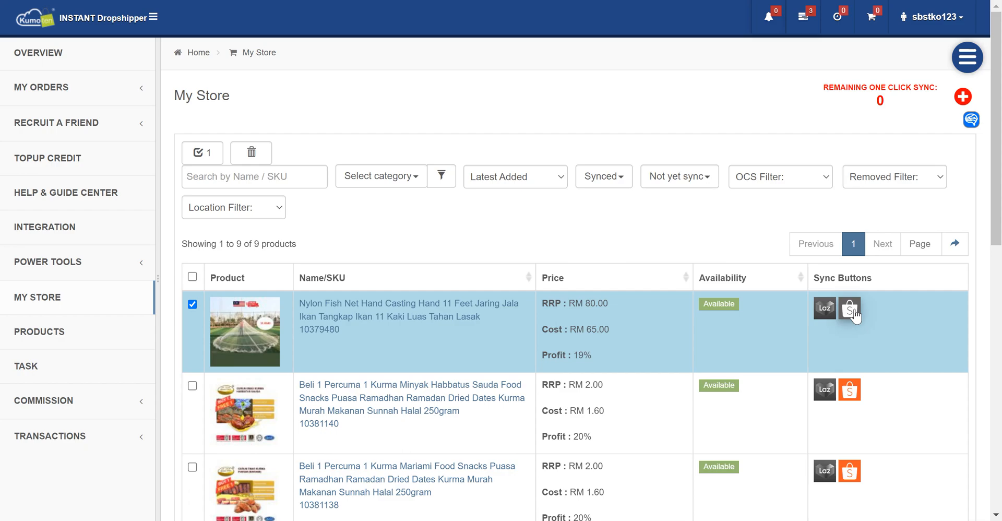
# Start the Shopee sync and pick Sports & Outdoors > Fishing > Fishing Nets as category
pyautogui.click(849, 308)
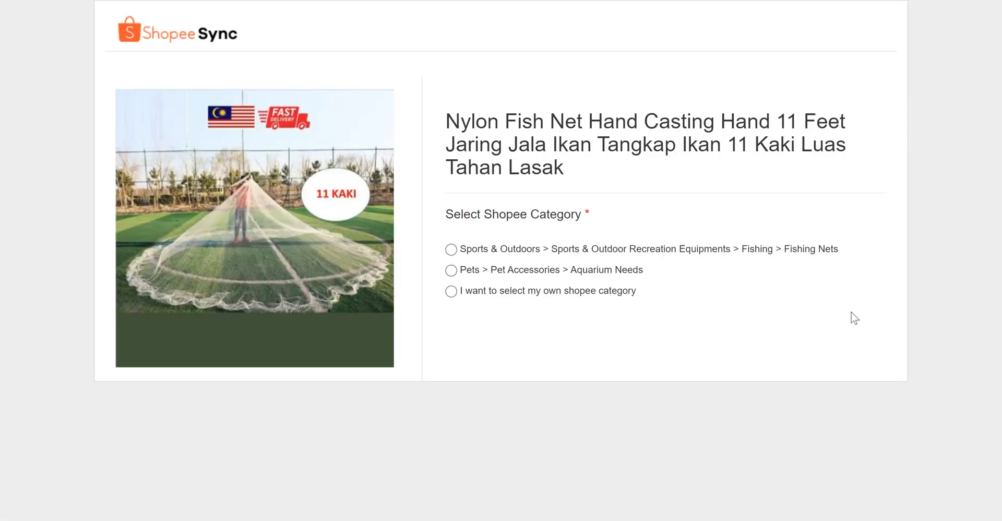
pyautogui.scroll(-3)
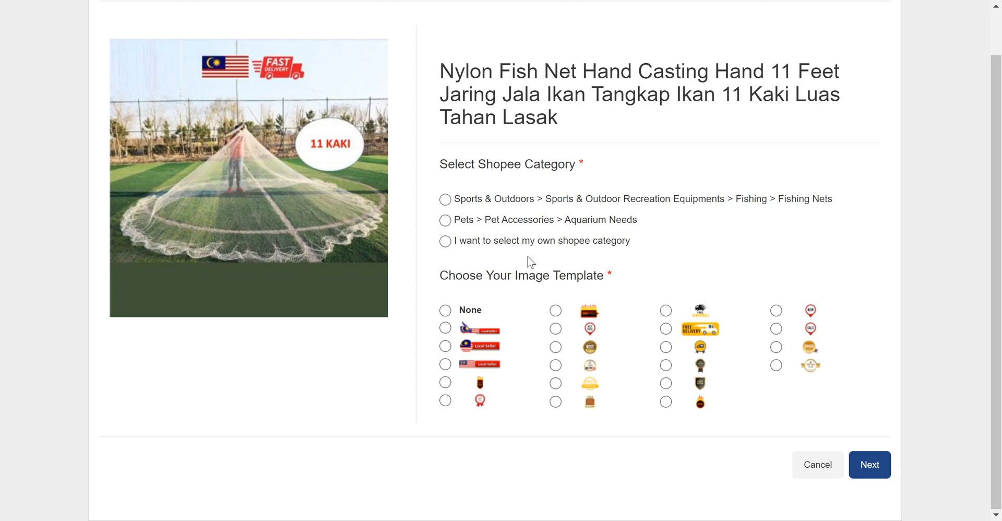
pyautogui.moveTo(447, 202)
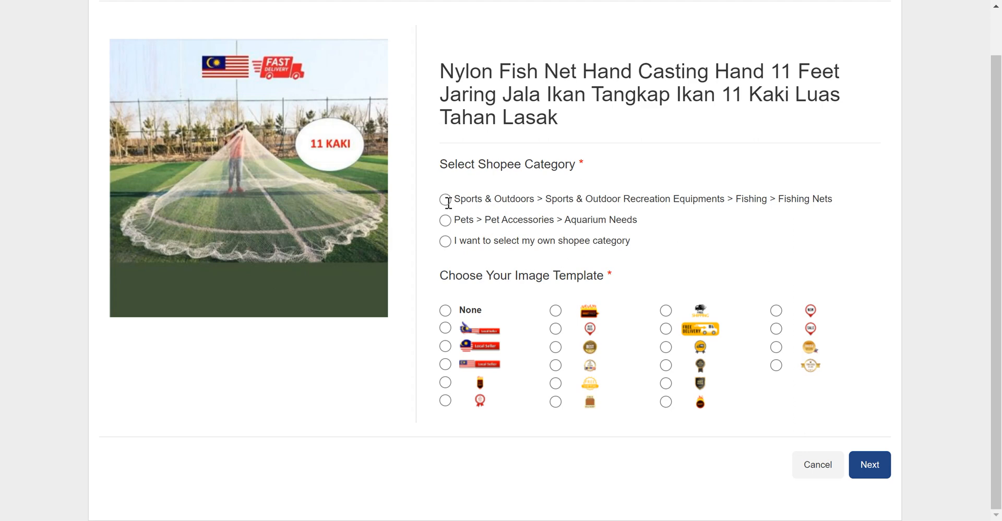
pyautogui.moveTo(446, 199)
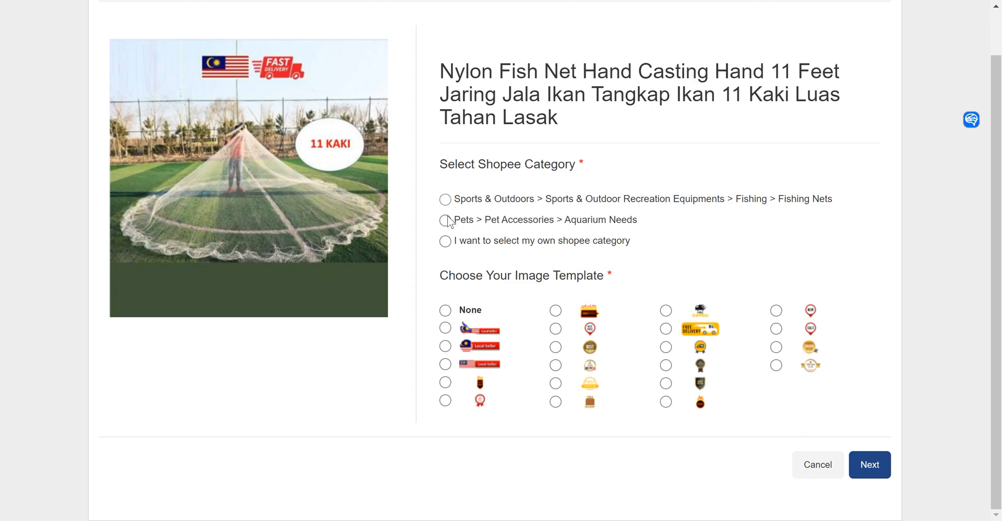
pyautogui.click(445, 219)
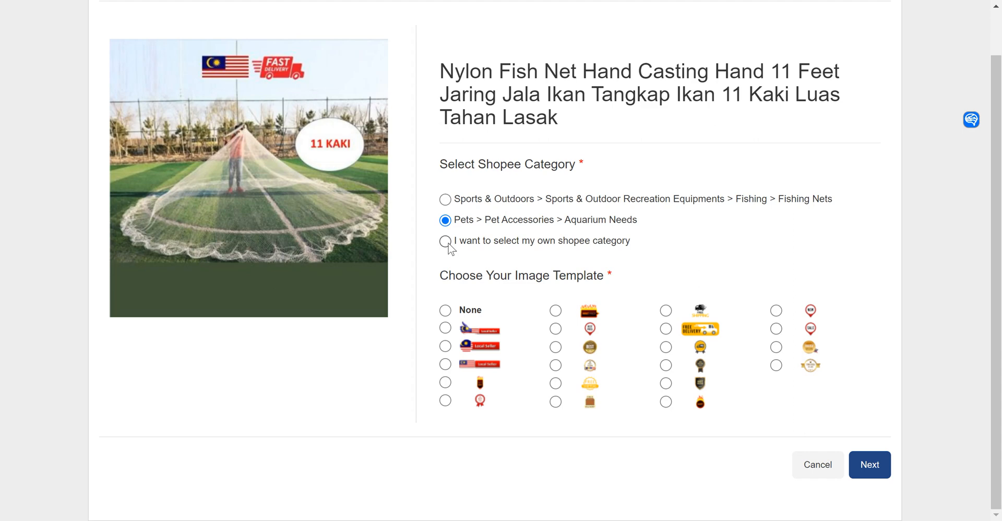
pyautogui.click(445, 199)
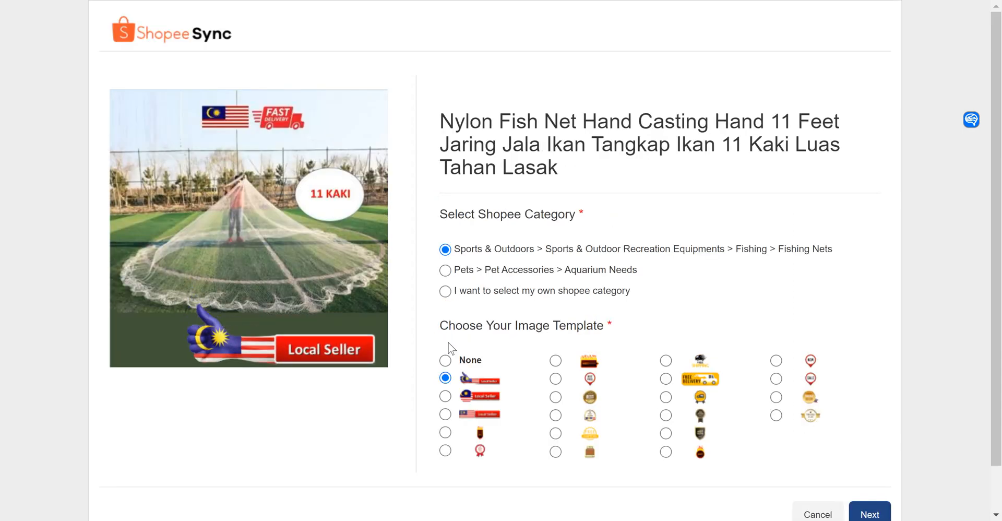
# Choose the Best Price badge template for the product image
pyautogui.click(445, 414)
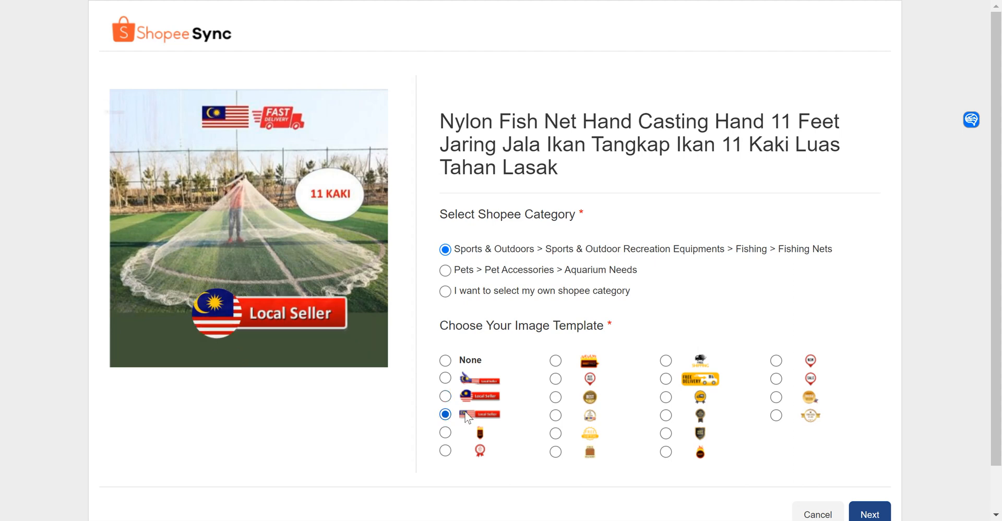
pyautogui.click(554, 379)
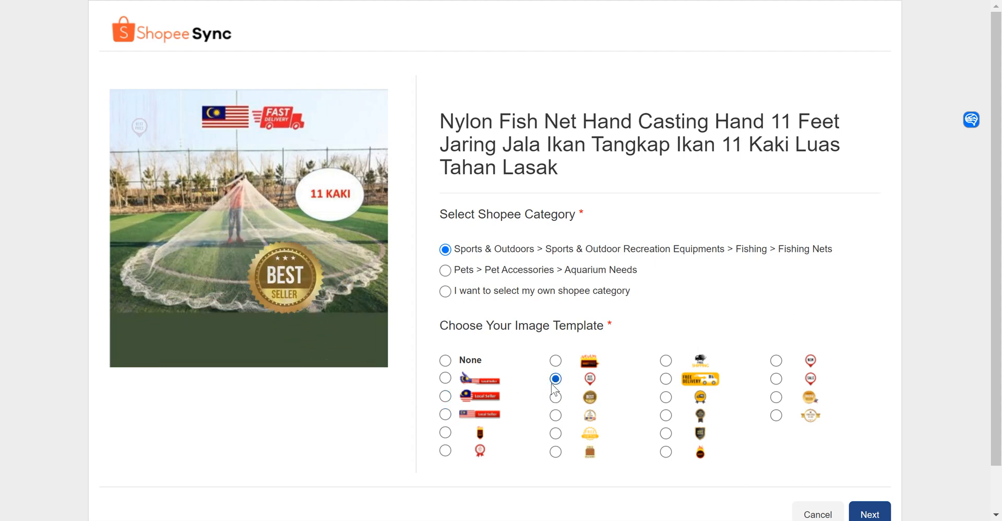
pyautogui.click(555, 379)
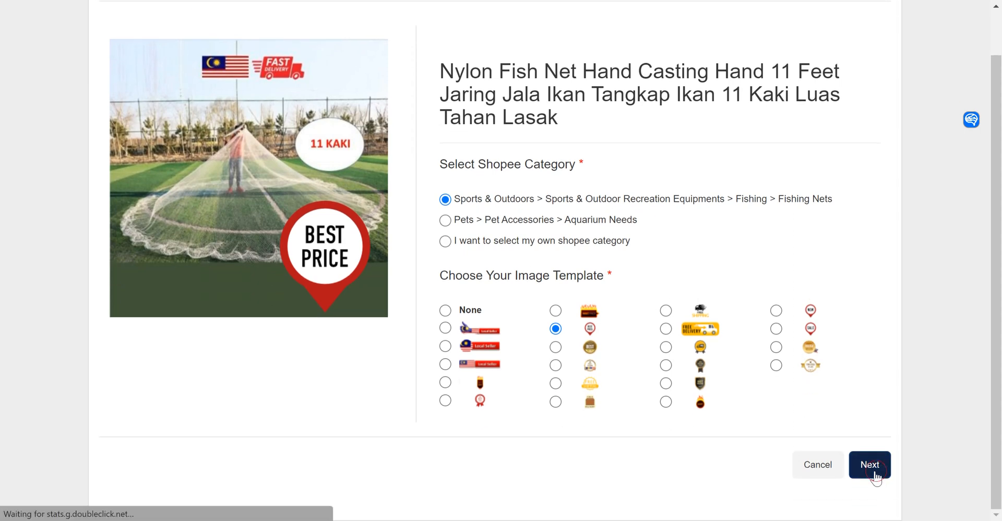
# Advance to the Shopee listing details and review Fishing Nets categories, NoBrand, RM 80 price
pyautogui.click(869, 465)
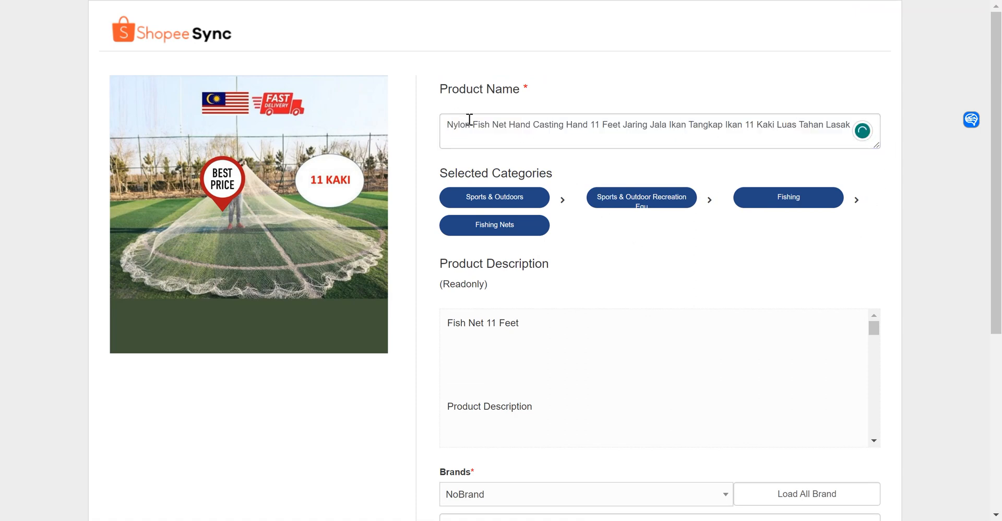
pyautogui.scroll(-3)
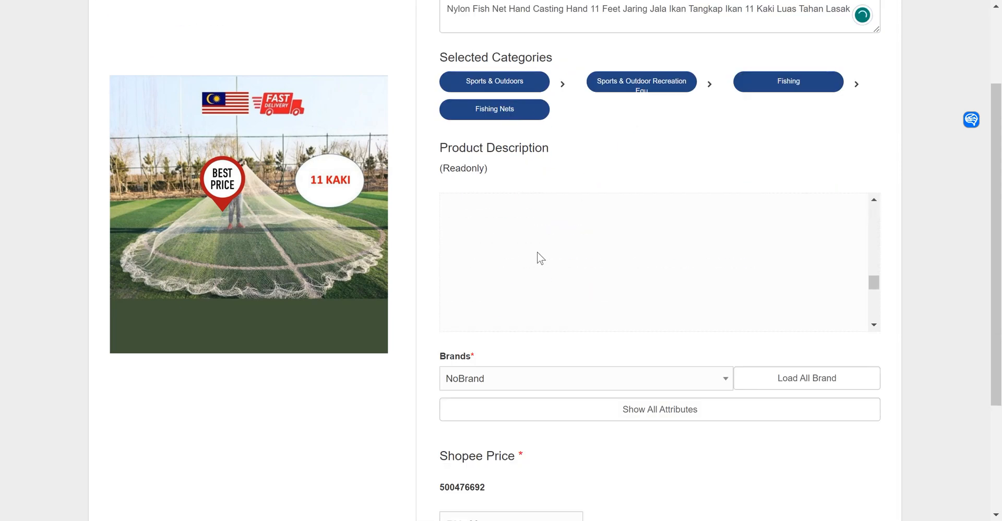
pyautogui.scroll(-3)
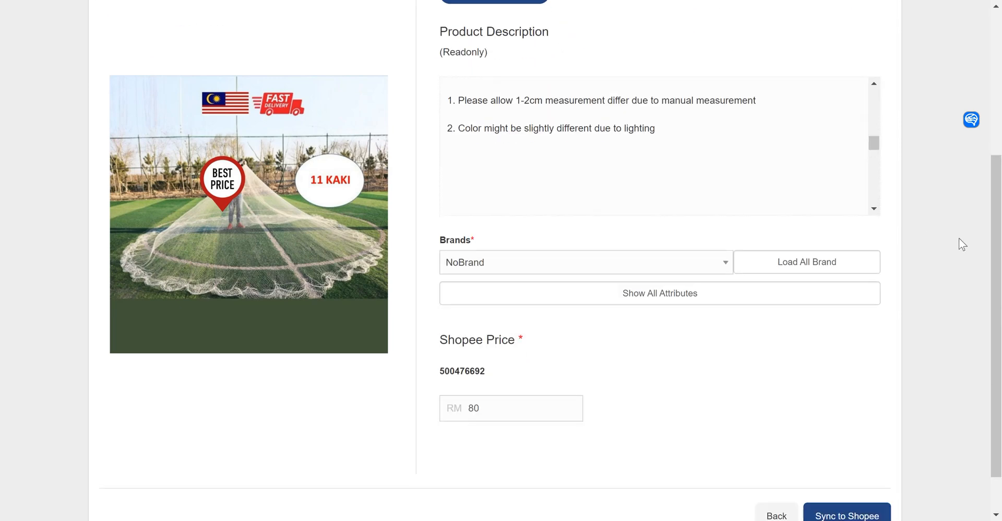
pyautogui.moveTo(718, 273)
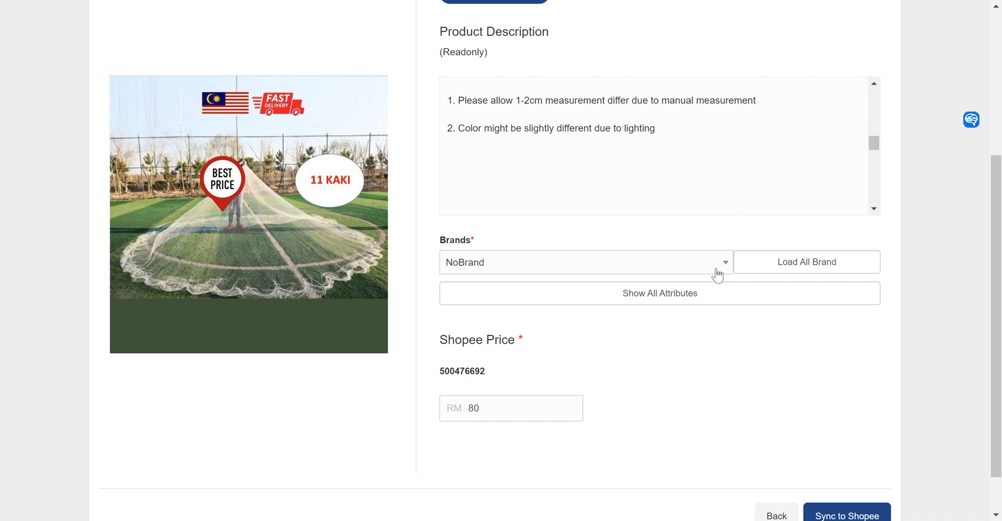
pyautogui.click(721, 262)
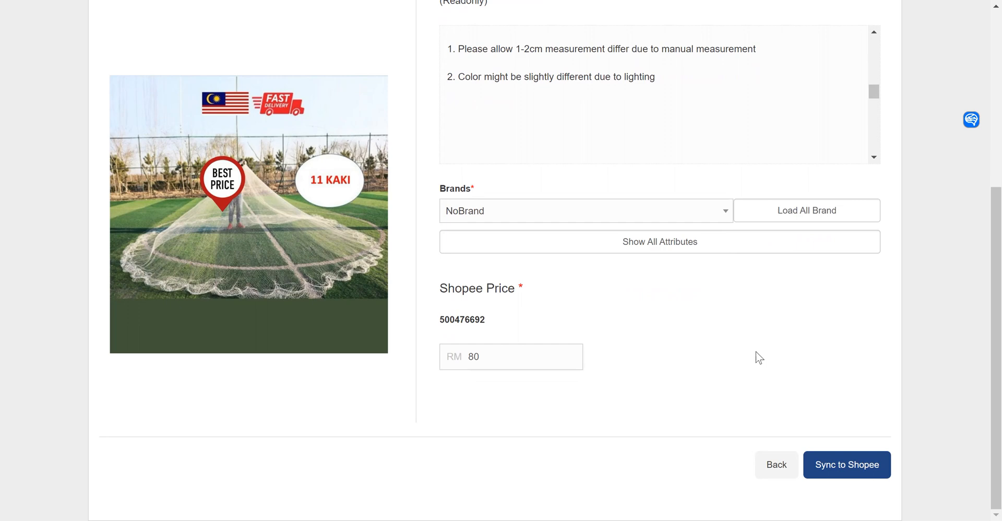
# Sync the fish net listing to Shopee and dismiss the 'Good job!' success dialog
pyautogui.click(846, 465)
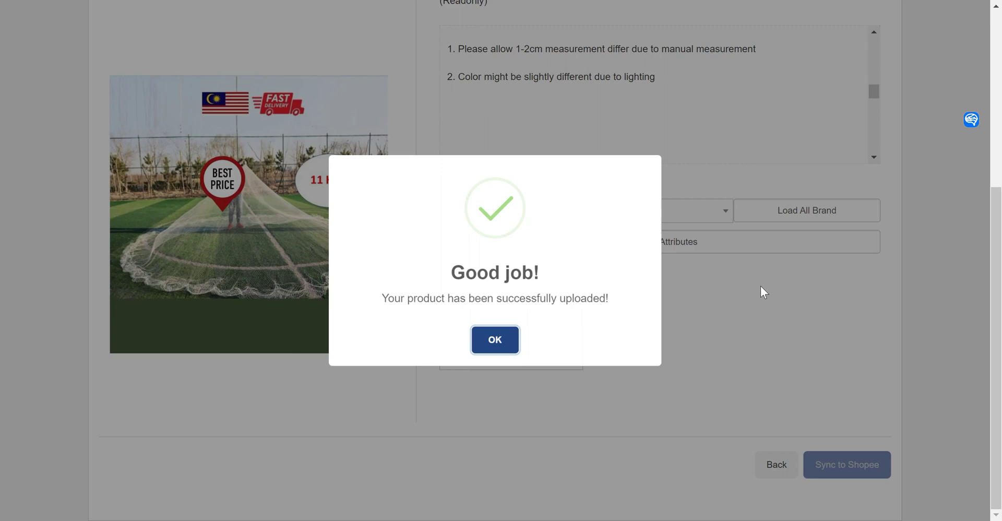
pyautogui.moveTo(441, 297)
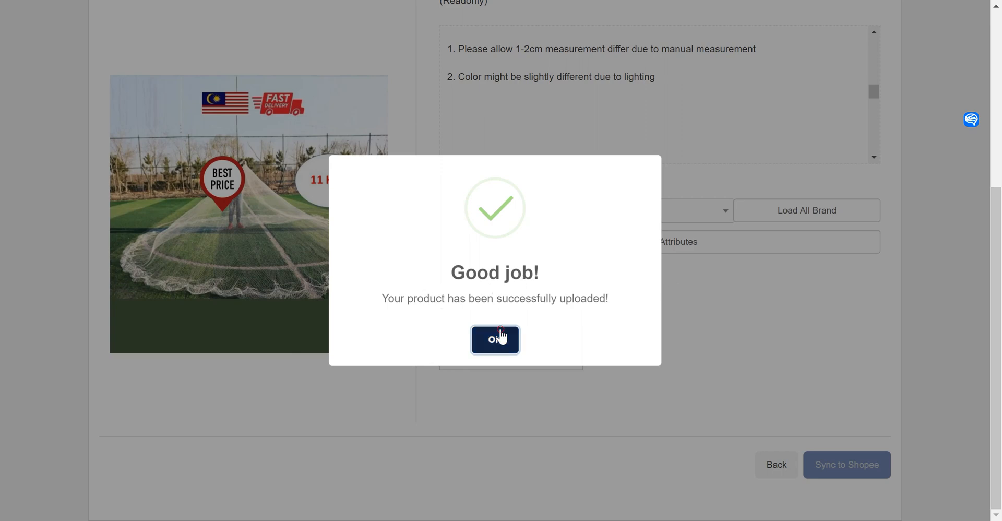
pyautogui.click(494, 339)
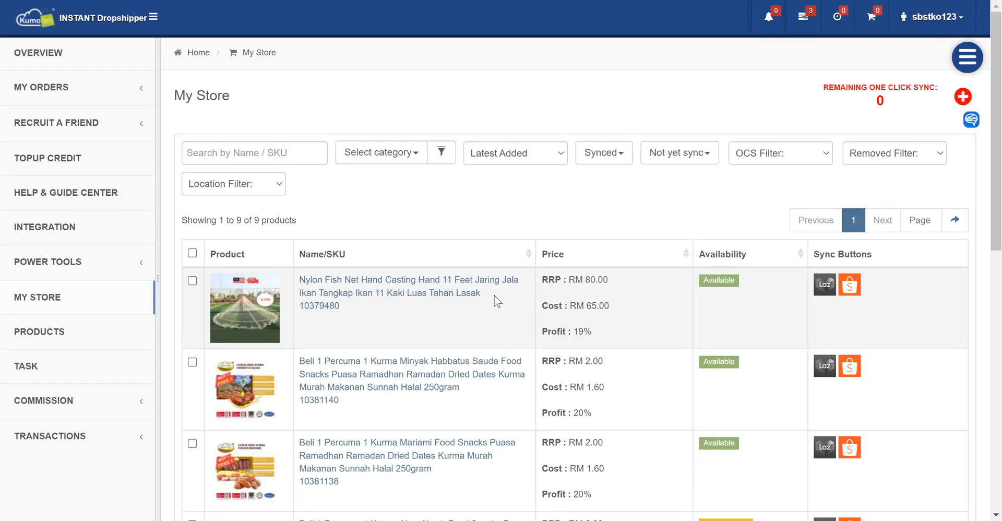
pyautogui.moveTo(885, 301)
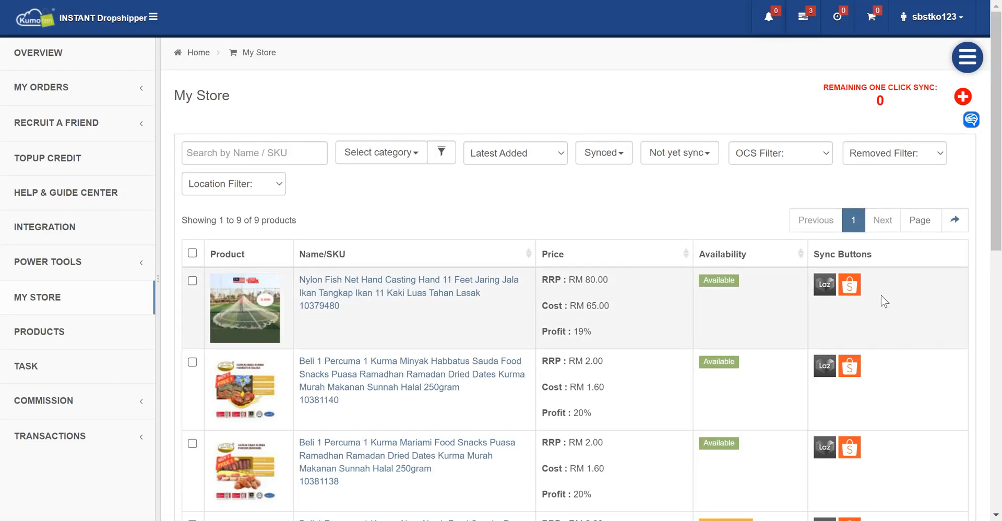
pyautogui.moveTo(873, 279)
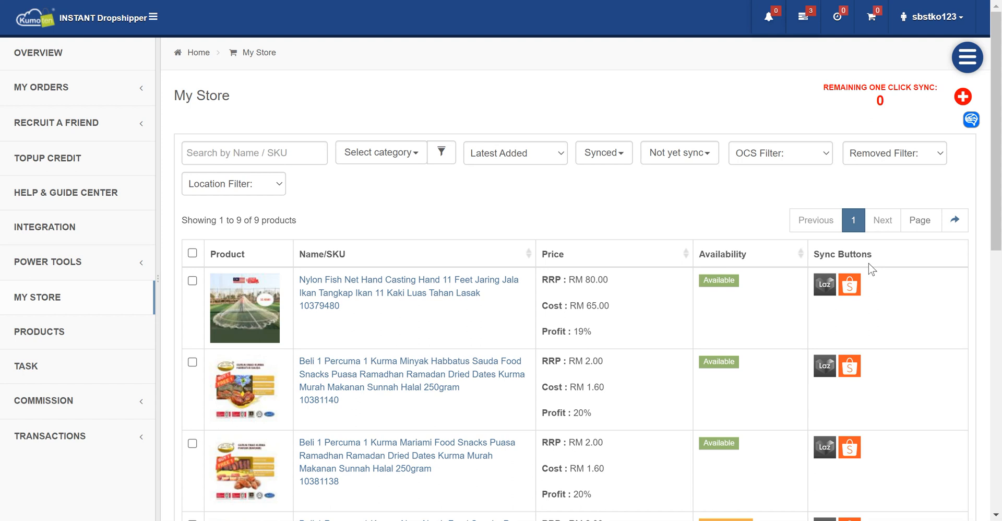
pyautogui.moveTo(809, 257)
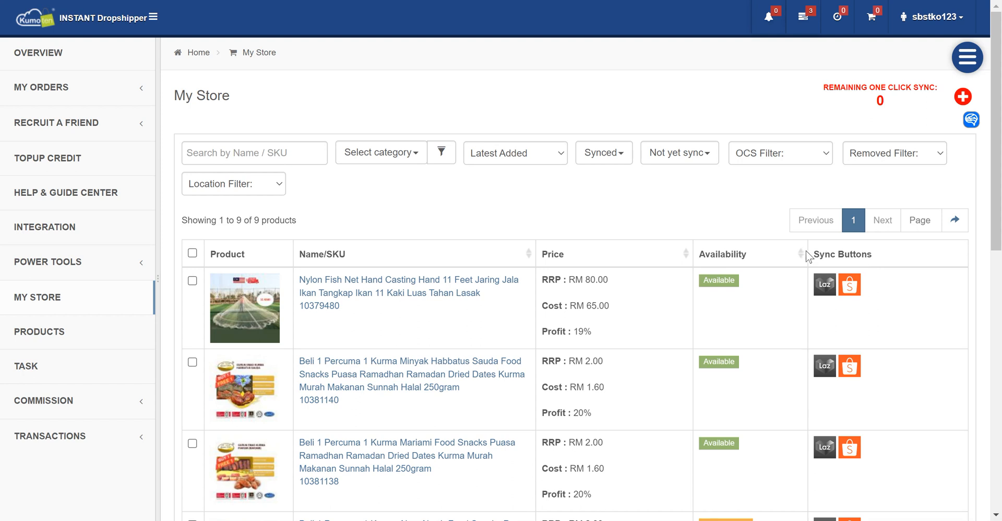
pyautogui.moveTo(778, 142)
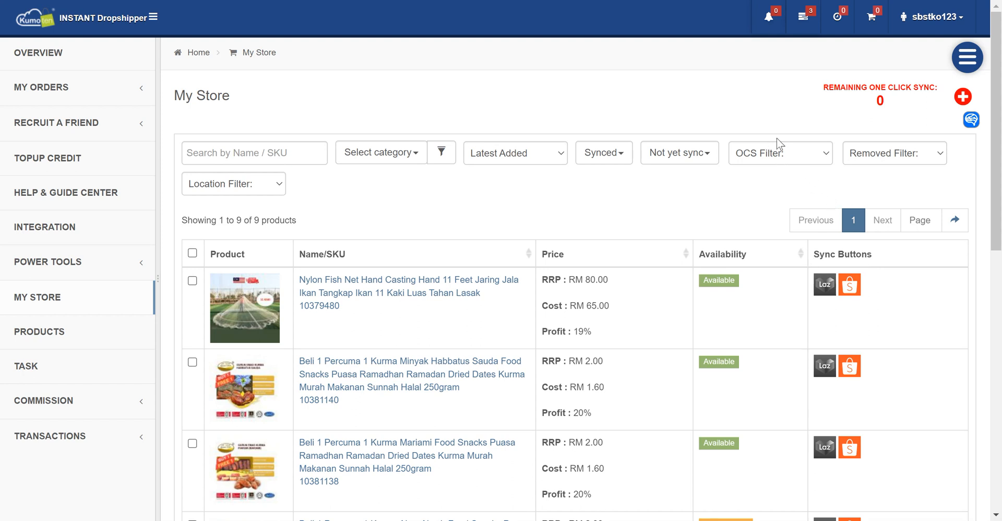